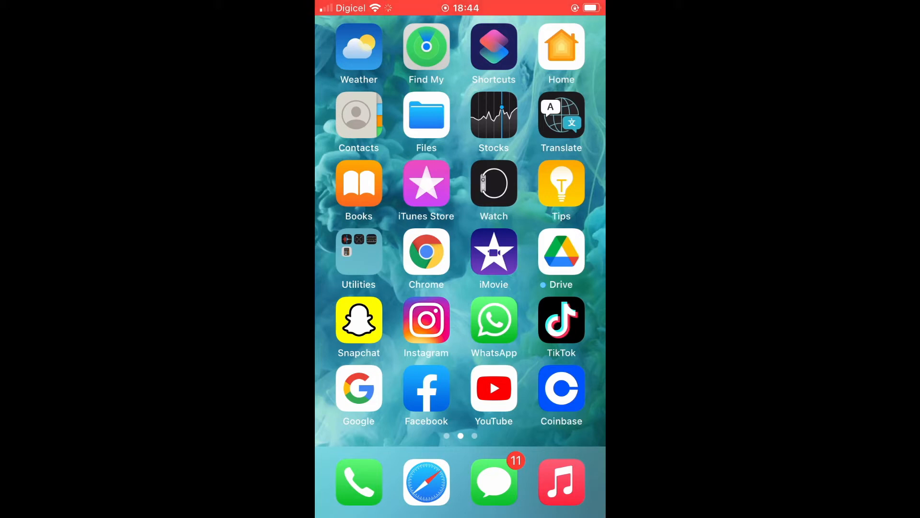
- Launch Chrome from the iPhone home screen to reach its new tab page
{"action": "left_click", "coordinate": [427, 253]}
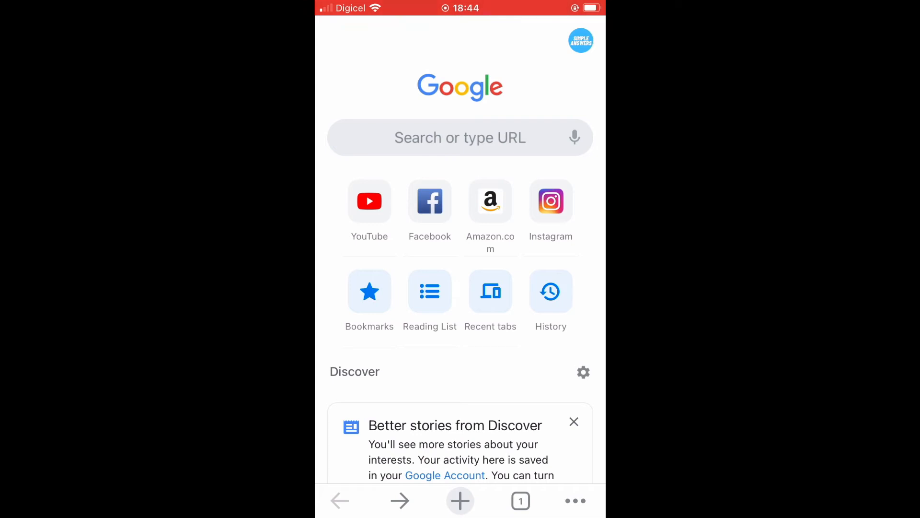
{"action": "scroll", "scroll_direction": "down", "scroll_amount": 3}
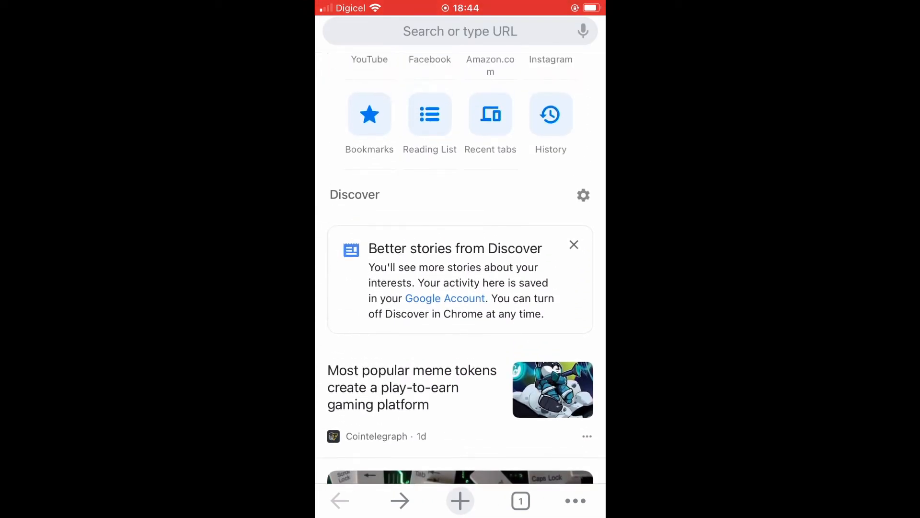
{"action": "scroll", "scroll_direction": "up", "scroll_amount": 3}
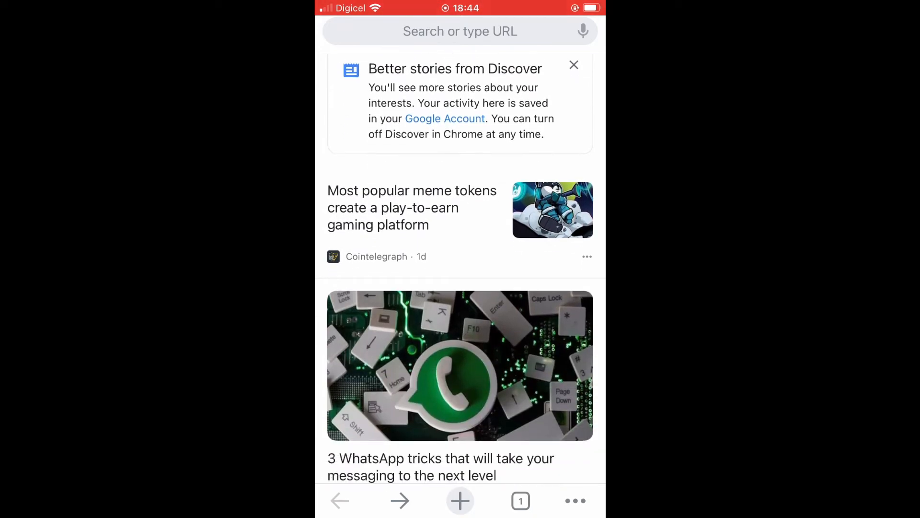
{"action": "scroll", "scroll_direction": "down", "scroll_amount": 3}
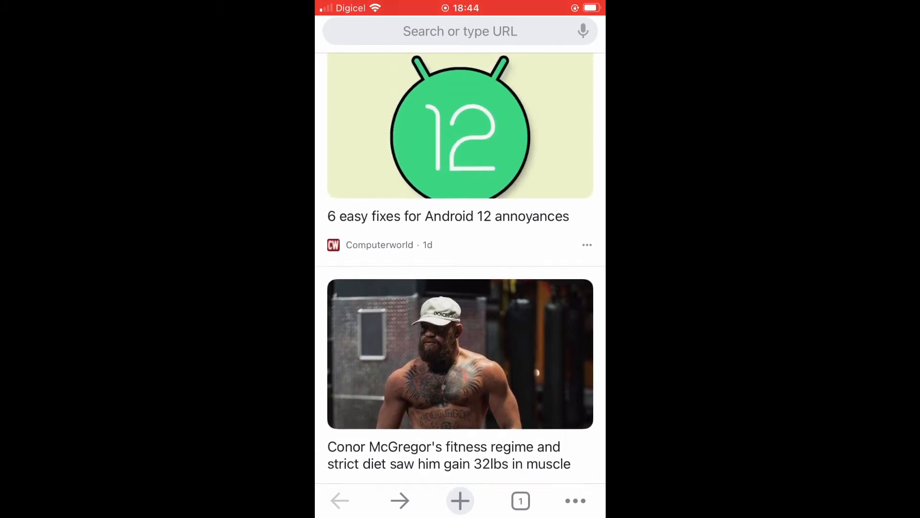
{"action": "scroll", "scroll_direction": "up", "scroll_amount": 3}
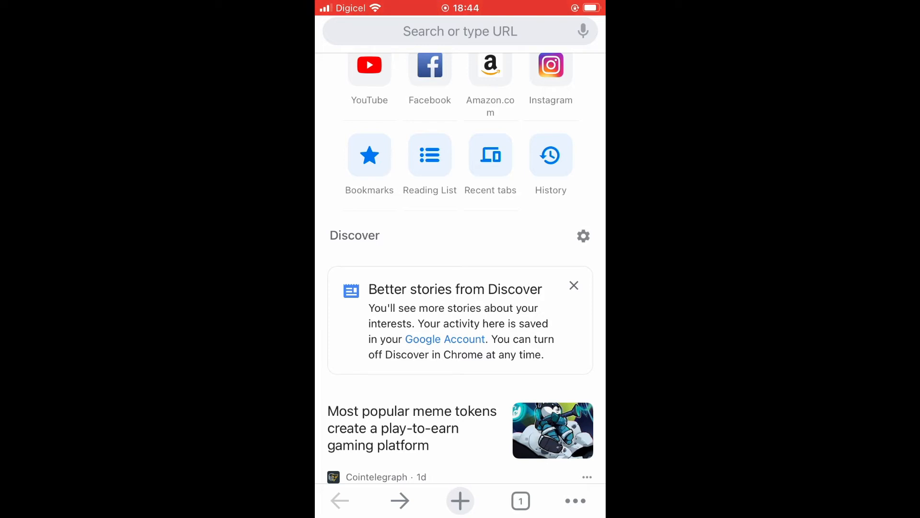
- Choose Manage interests from the Discover gear menu to reach Google's Interests page
{"action": "left_click", "coordinate": [583, 235]}
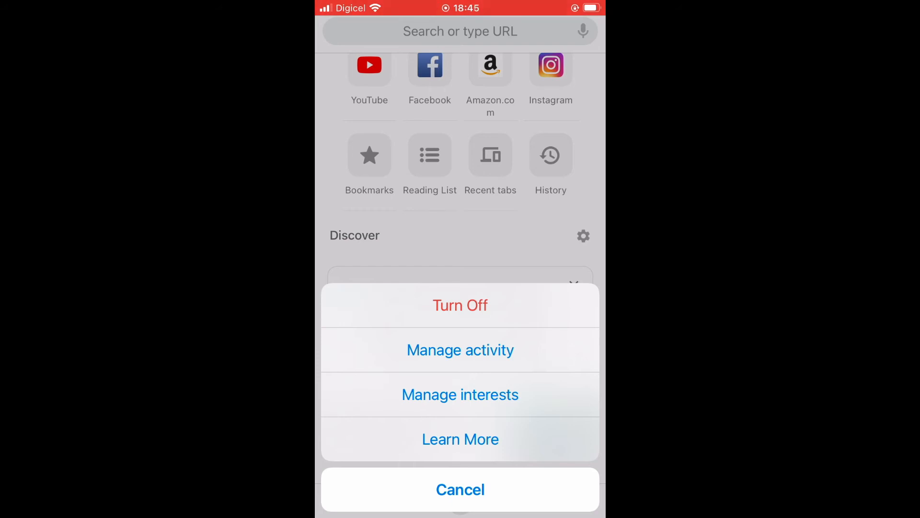
{"action": "left_click", "coordinate": [460, 489]}
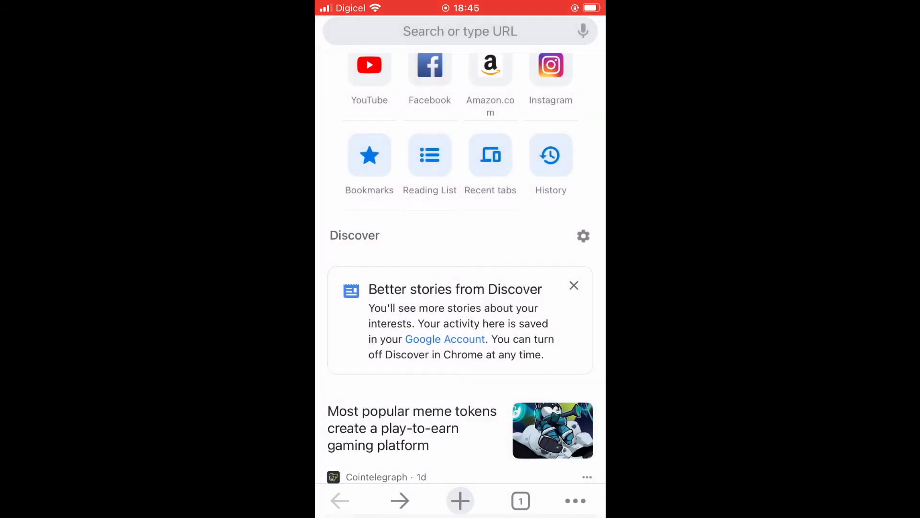
{"action": "left_click", "coordinate": [583, 235]}
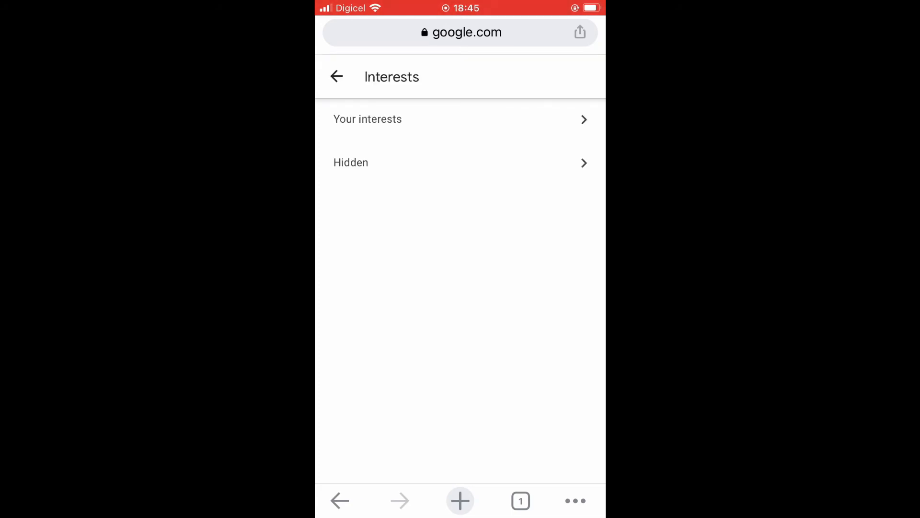
- Open Your interests and scroll to activity-based topics like Cryptocurrency, Bitcoin and Elon Musk
{"action": "left_click", "coordinate": [368, 119]}
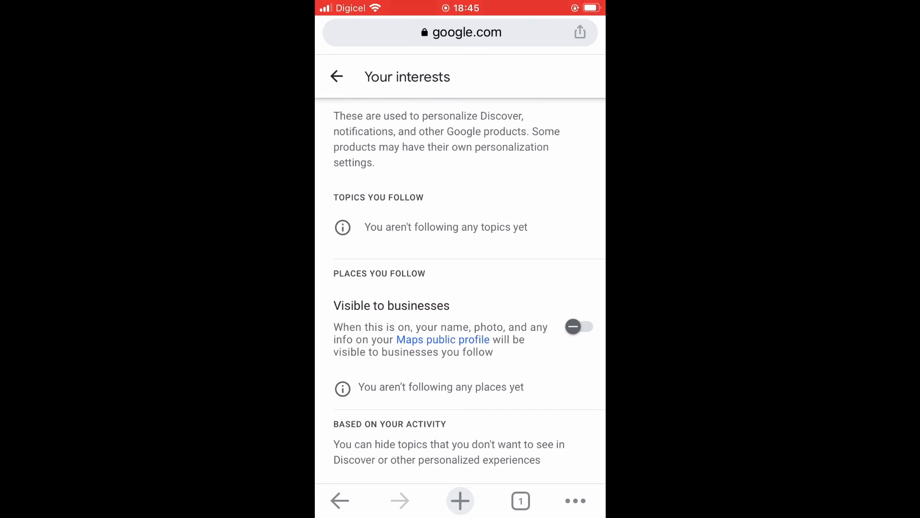
{"action": "scroll", "scroll_direction": "down", "scroll_amount": 3}
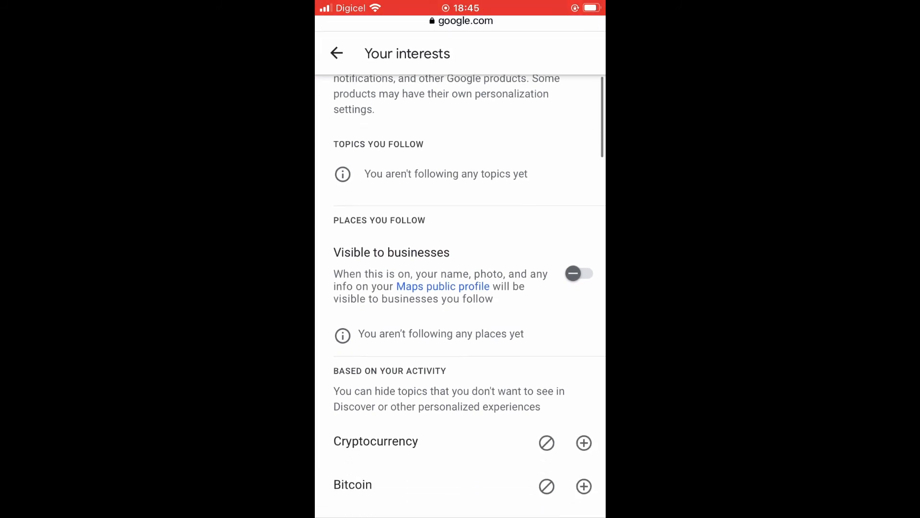
{"action": "scroll", "scroll_direction": "down", "scroll_amount": 3}
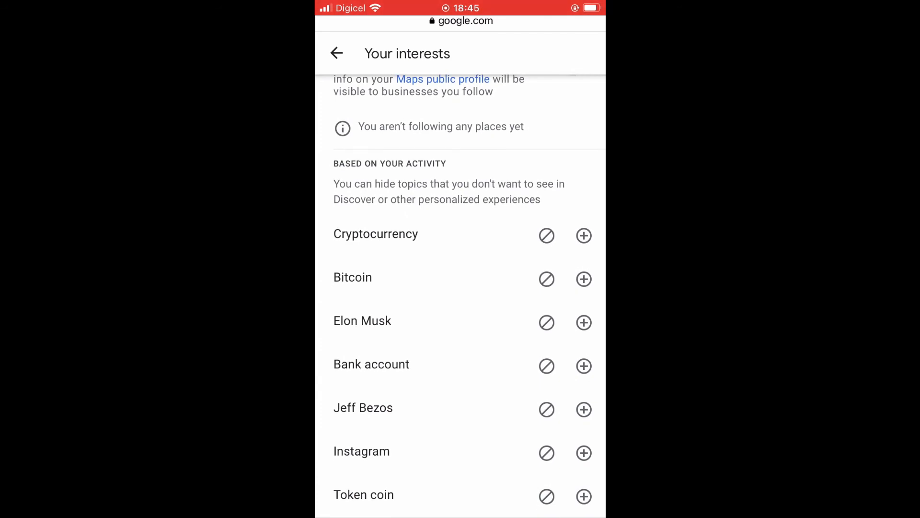
- Follow Bitcoin, unfollow it, then mark Bitcoin as Hidden
{"action": "left_click", "coordinate": [583, 279]}
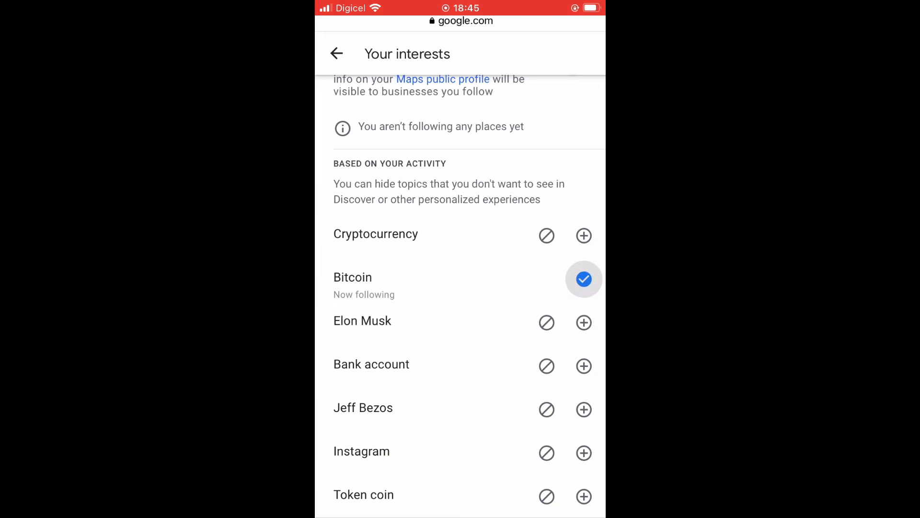
{"action": "left_click", "coordinate": [584, 279]}
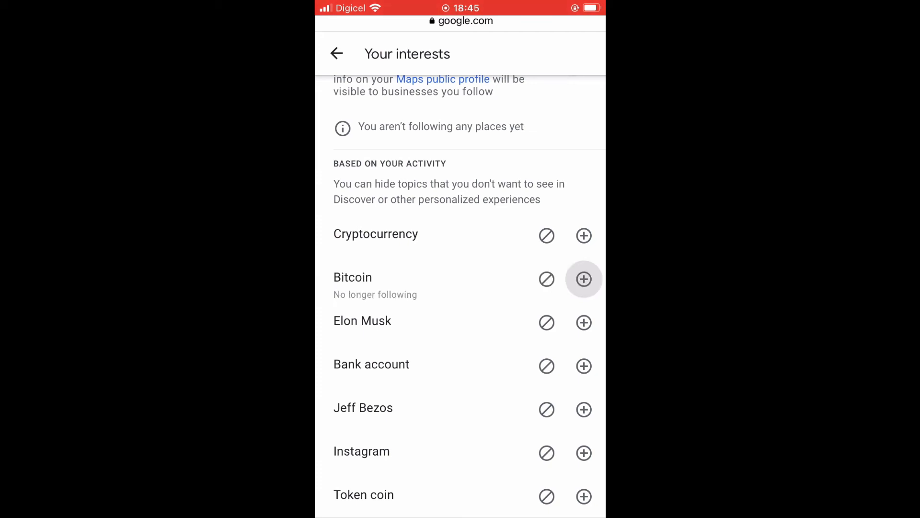
{"action": "left_click", "coordinate": [584, 279]}
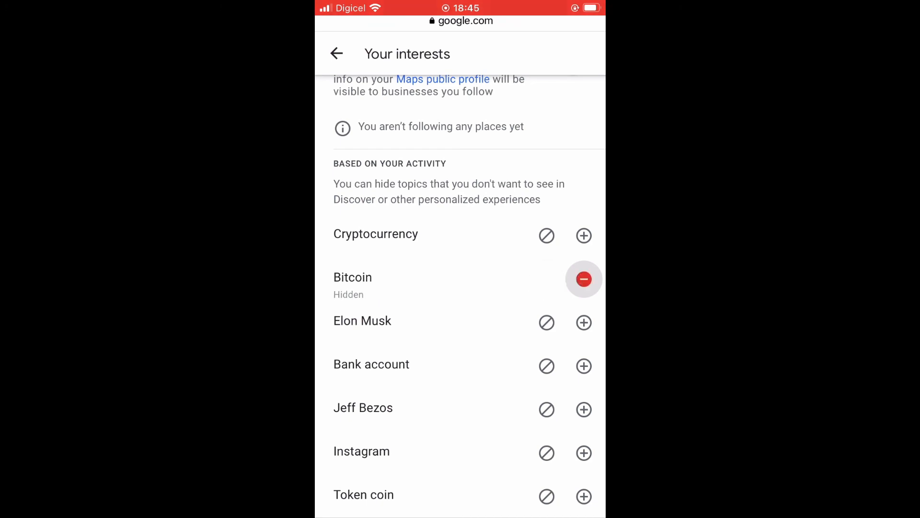